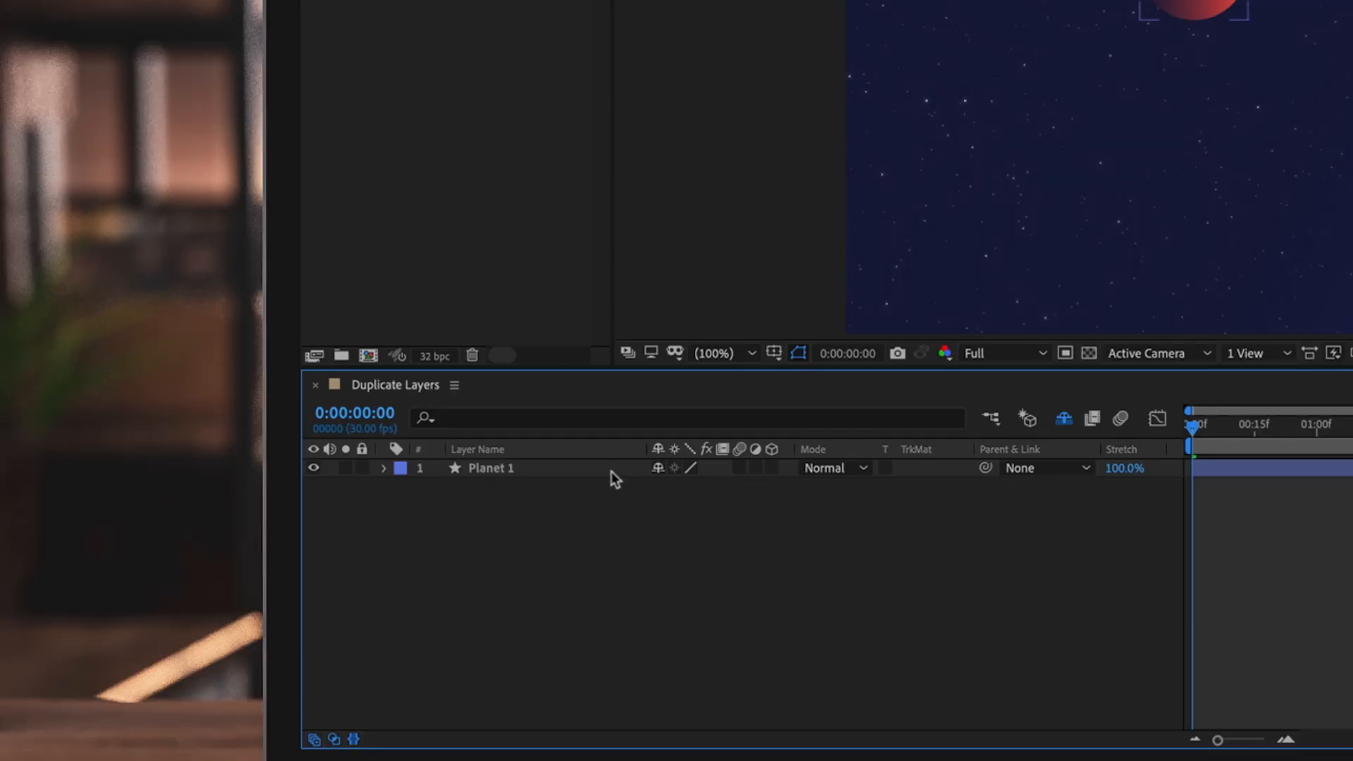
- Select the Planet 1 layer in the Duplicate Layers composition for copying
{"action": "left_click", "coordinate": [491, 467]}
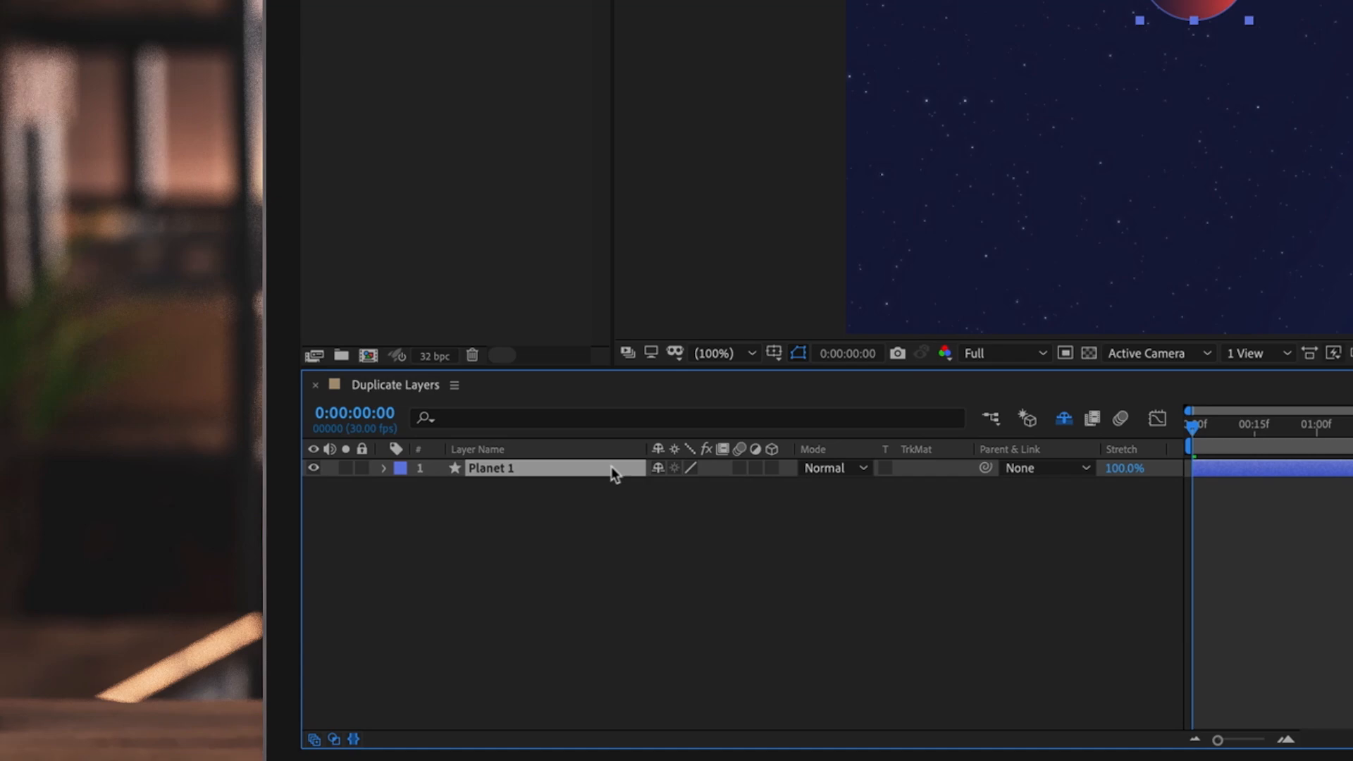
{"action": "left_click", "coordinate": [227, 7]}
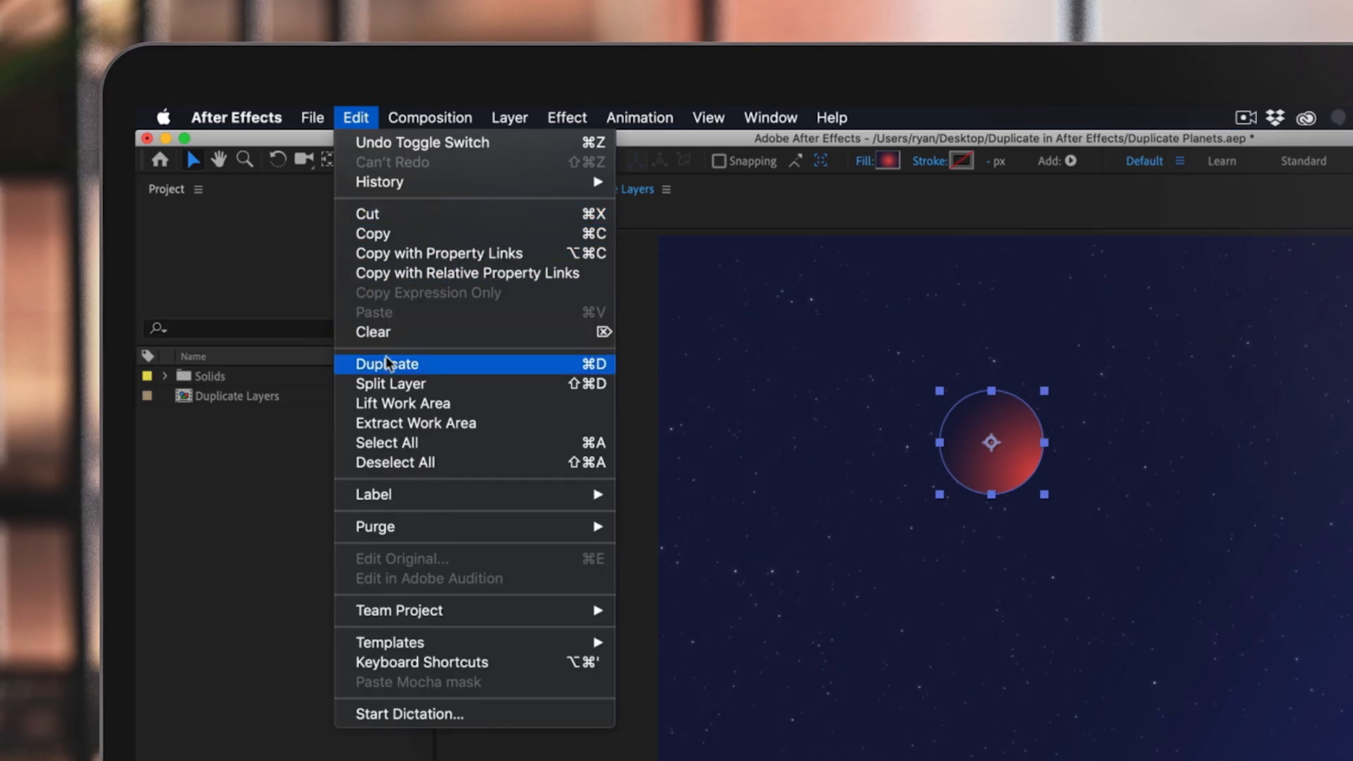
- Duplicate Planet 1 as Planet 2, then enlarge it and move it lower
{"action": "left_click", "coordinate": [387, 363]}
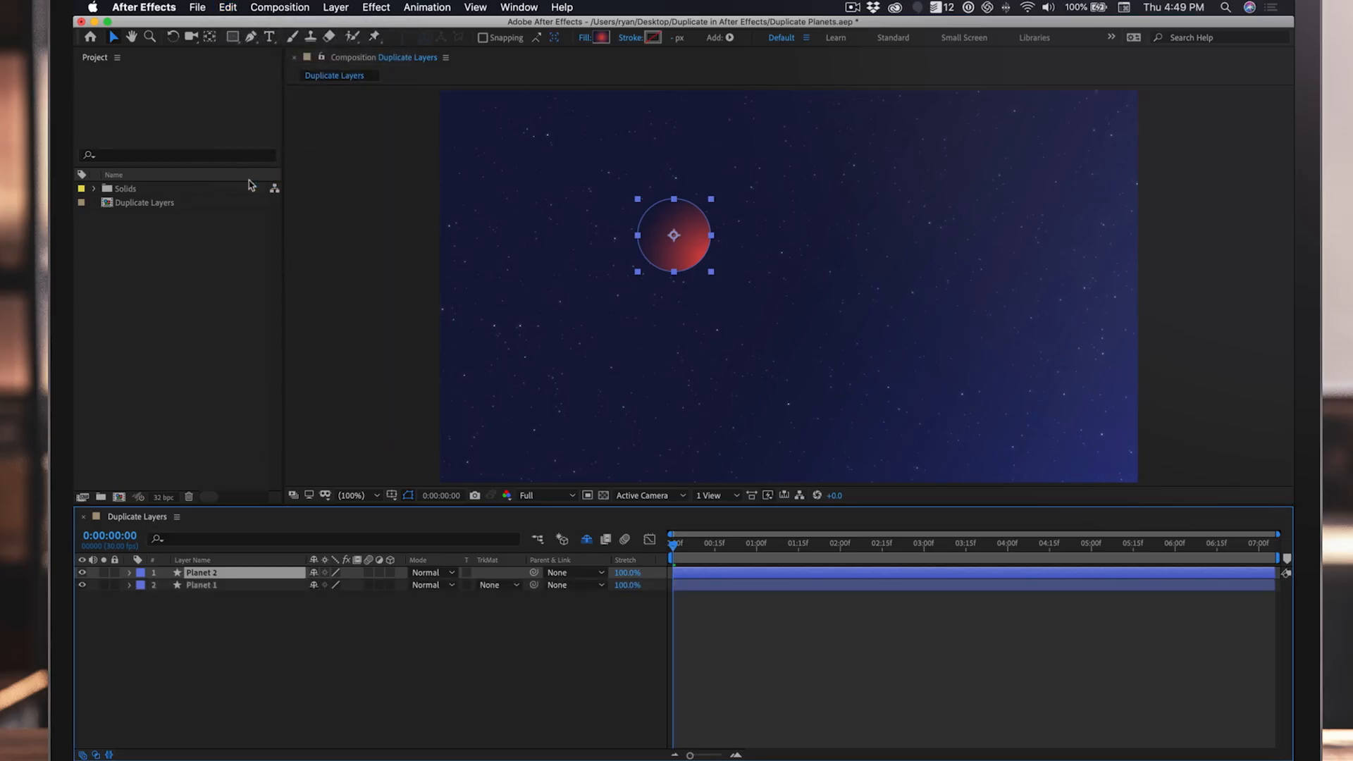
{"action": "mouse_move", "coordinate": [642, 218]}
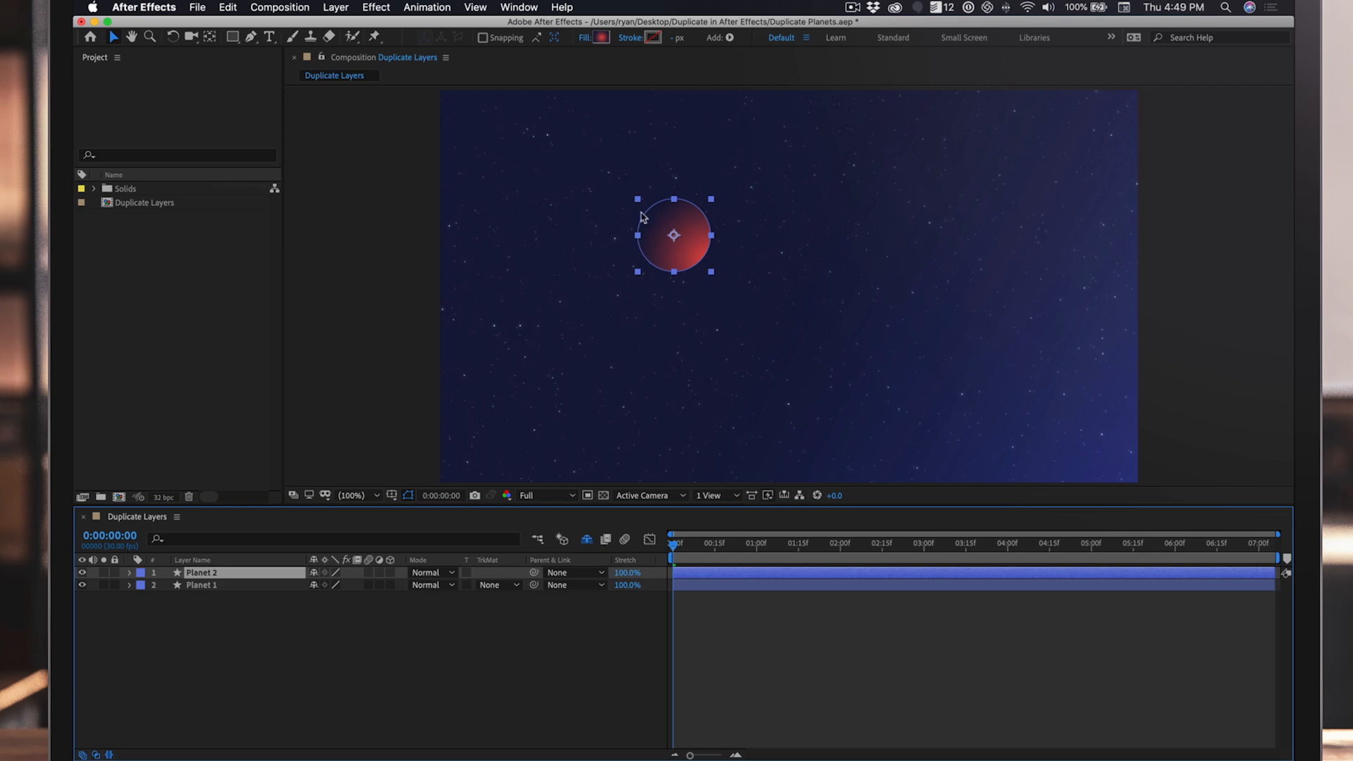
{"action": "left_click_drag", "start_coordinate": [673, 235], "coordinate": [549, 362]}
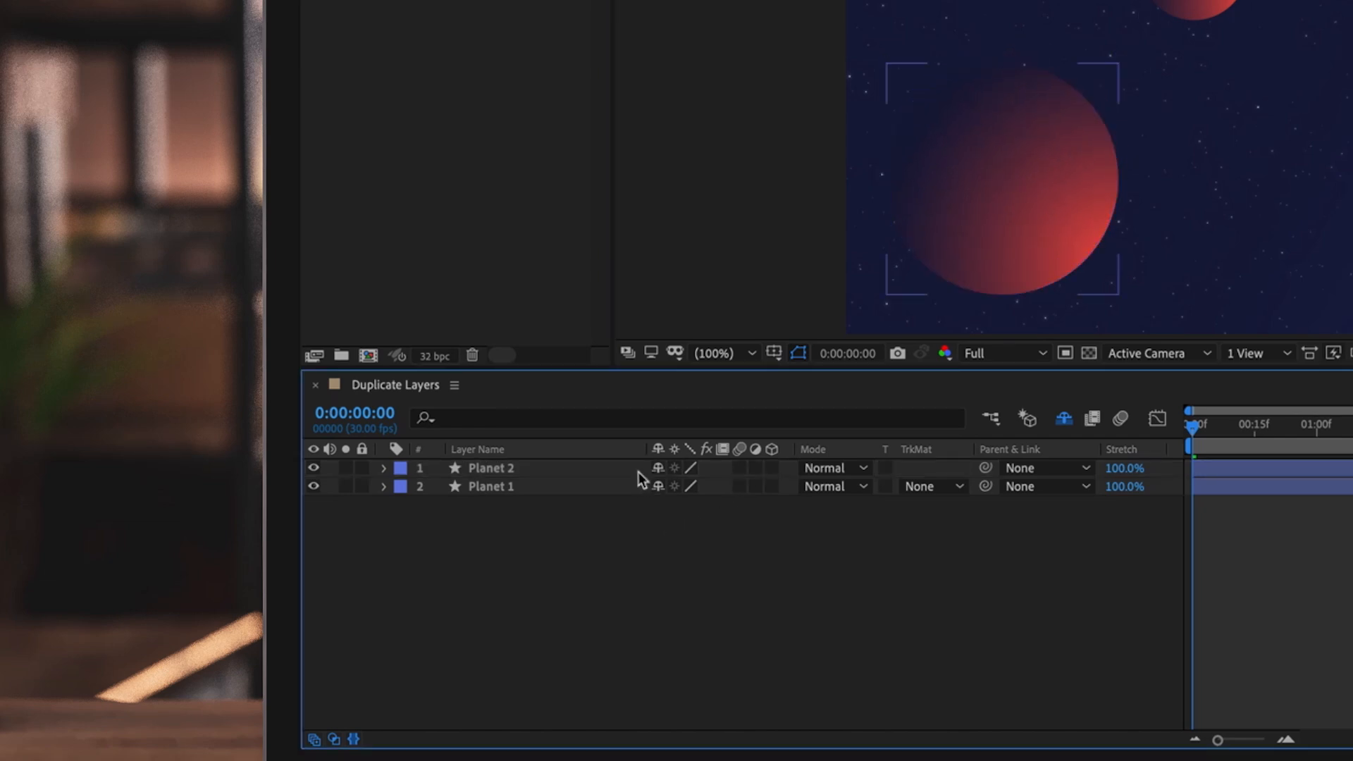
- Duplicate Planet 2 into Planet 3 and position it near the top of the sky
{"action": "left_click", "coordinate": [491, 468]}
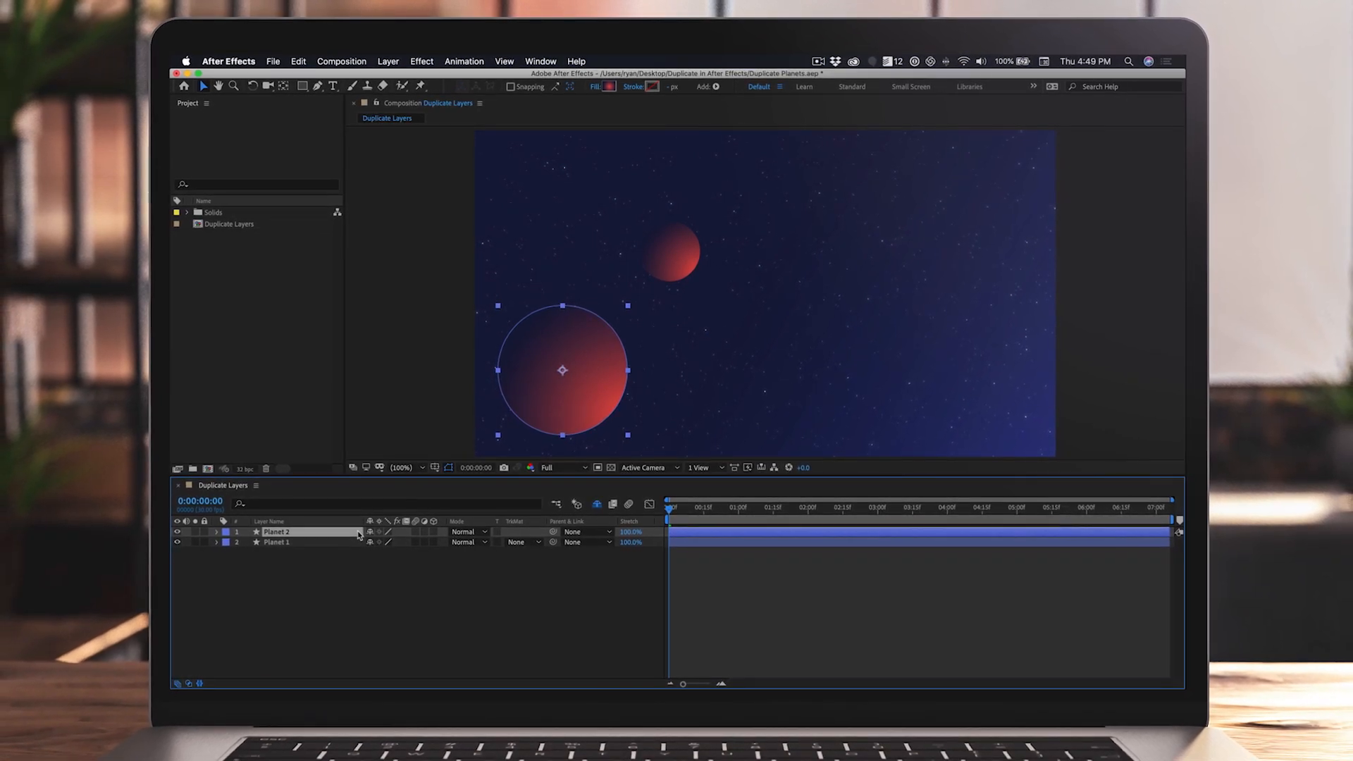
{"action": "key", "text": "cmd+d"}
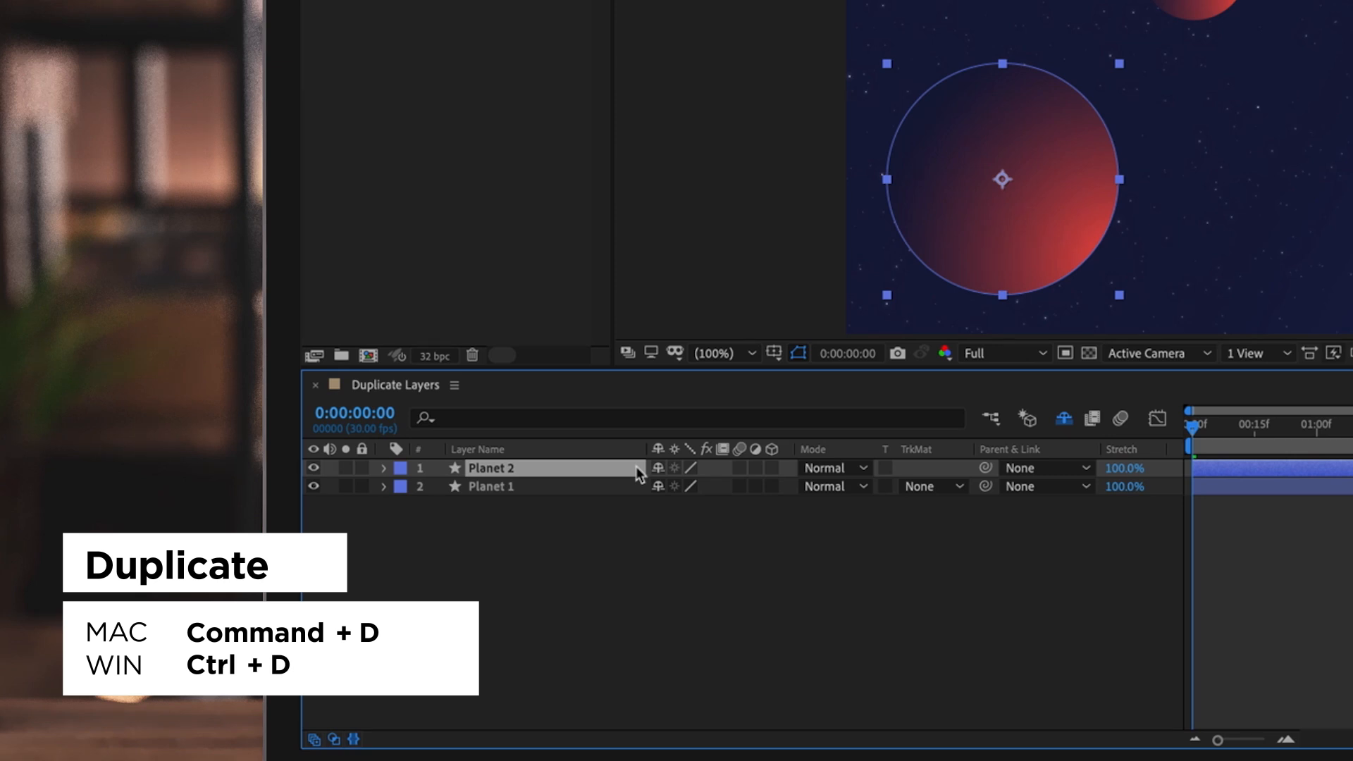
{"action": "key", "text": "ctrl+d"}
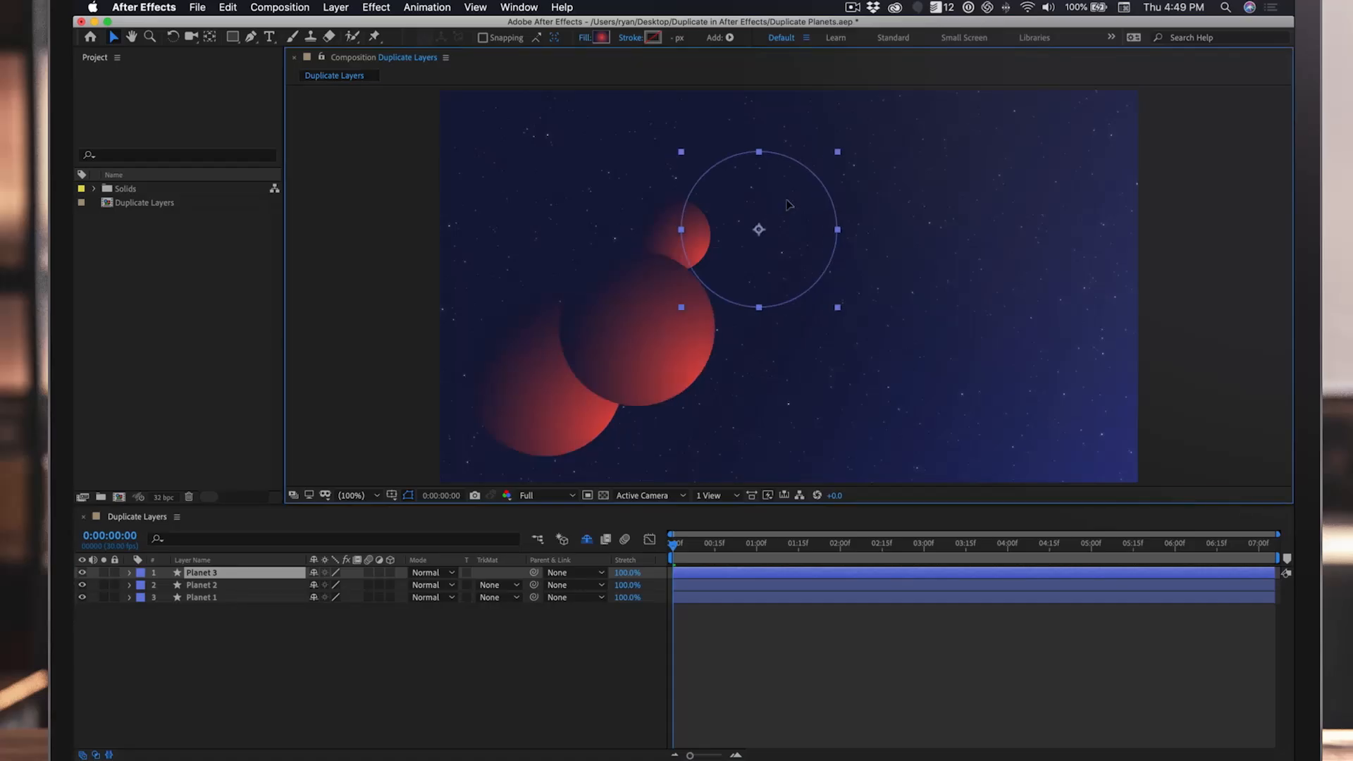
{"action": "left_click_drag", "start_coordinate": [758, 228], "coordinate": [798, 178]}
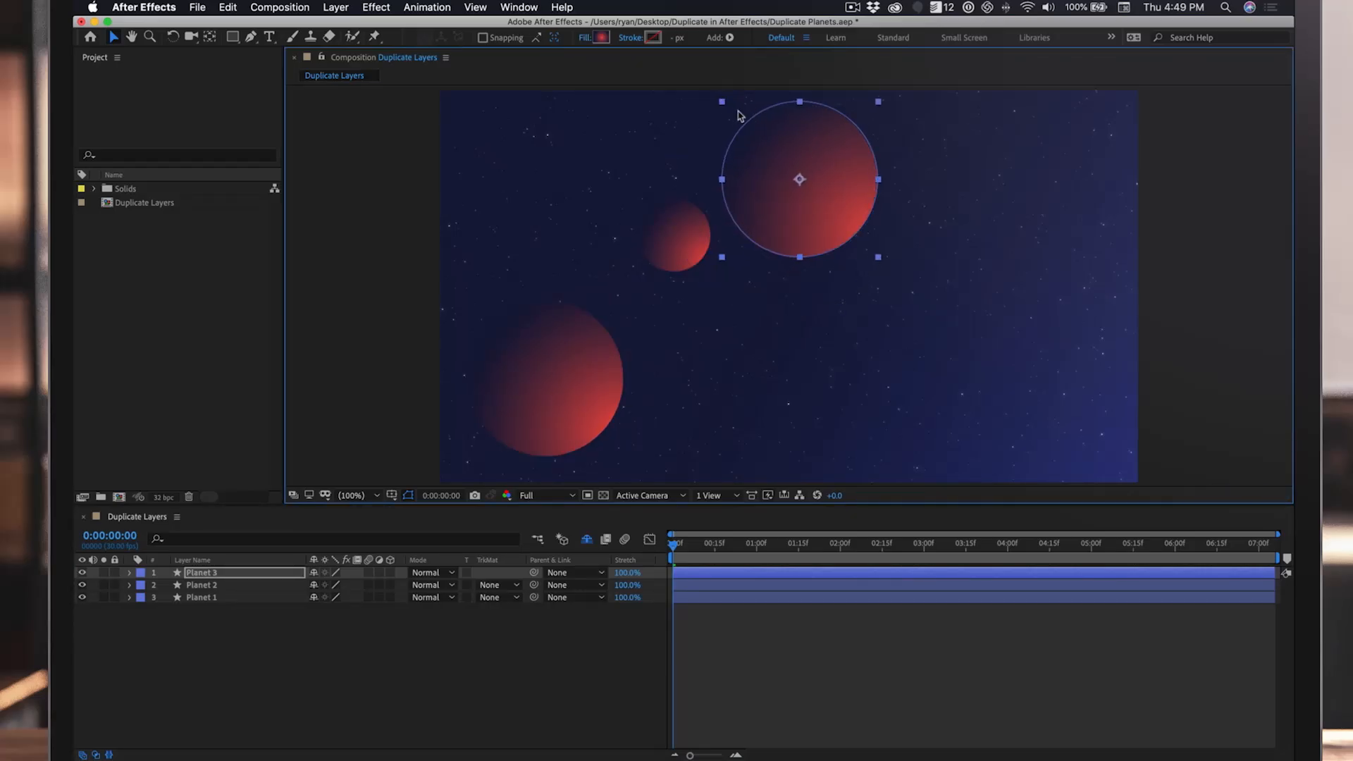
{"action": "left_click_drag", "start_coordinate": [723, 101], "coordinate": [765, 145]}
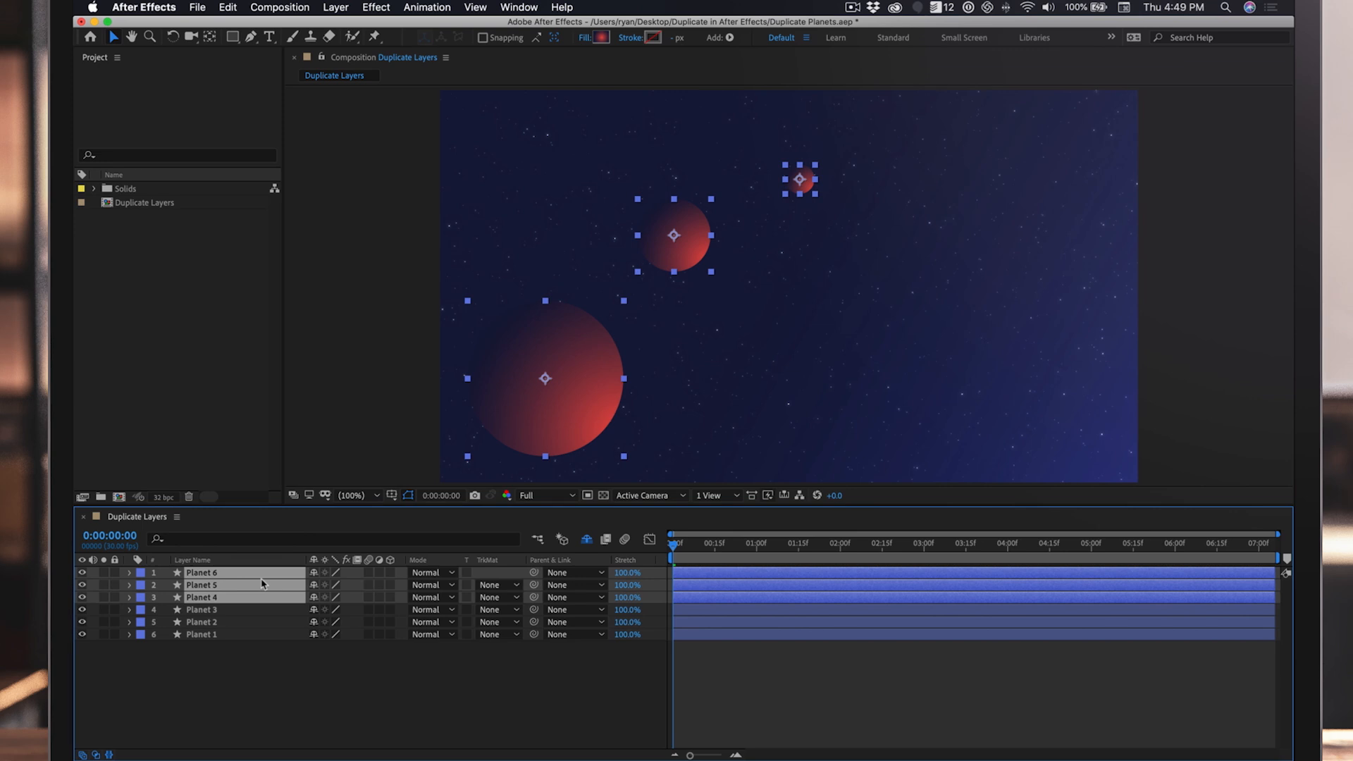
{"action": "mouse_move", "coordinate": [247, 688]}
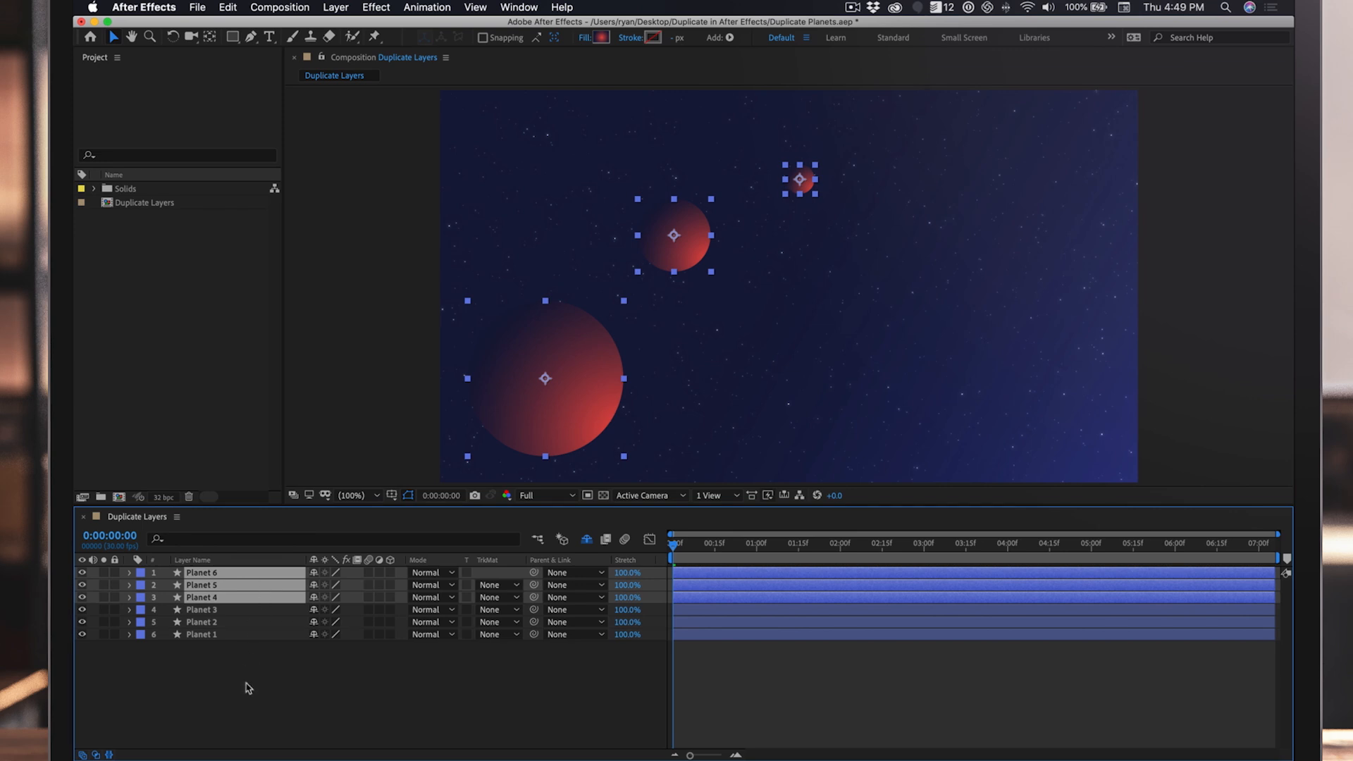